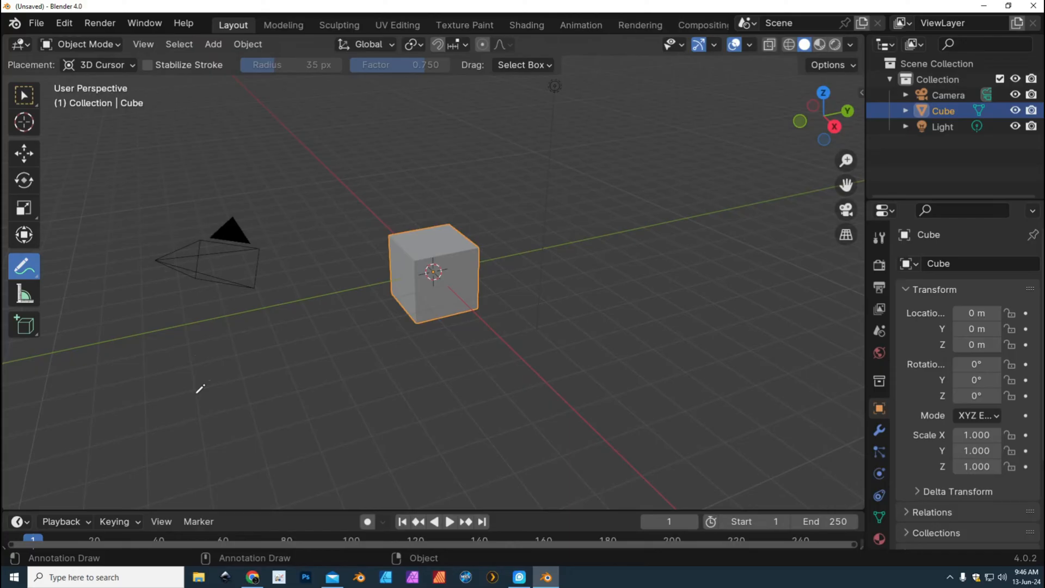
mouse_move(521, 201)
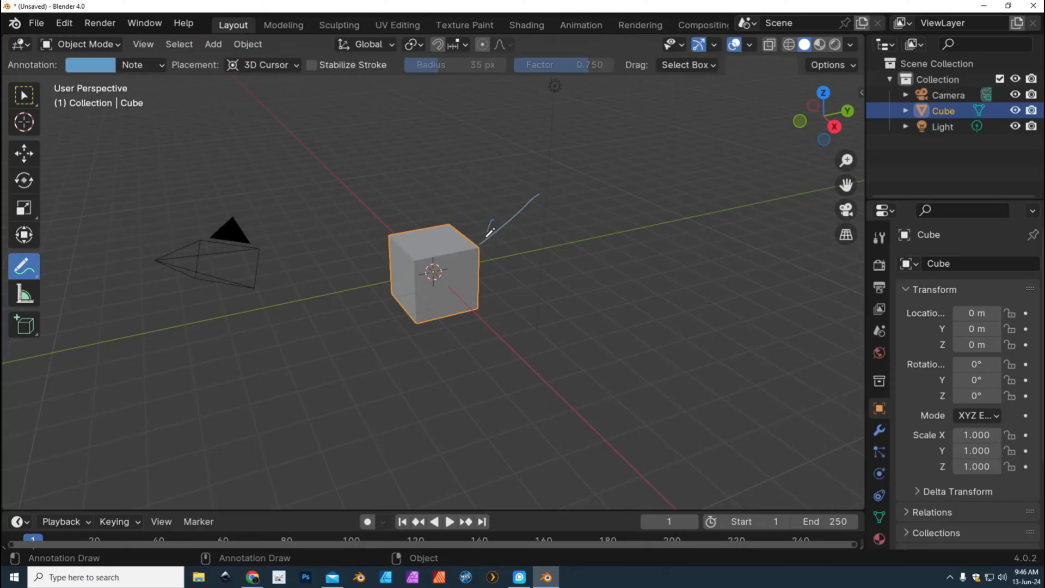
Draw blue annotations around the cube: arrows, the word 'Cube', a zigzag and a box
left_click_drag(520, 200, 626, 220)
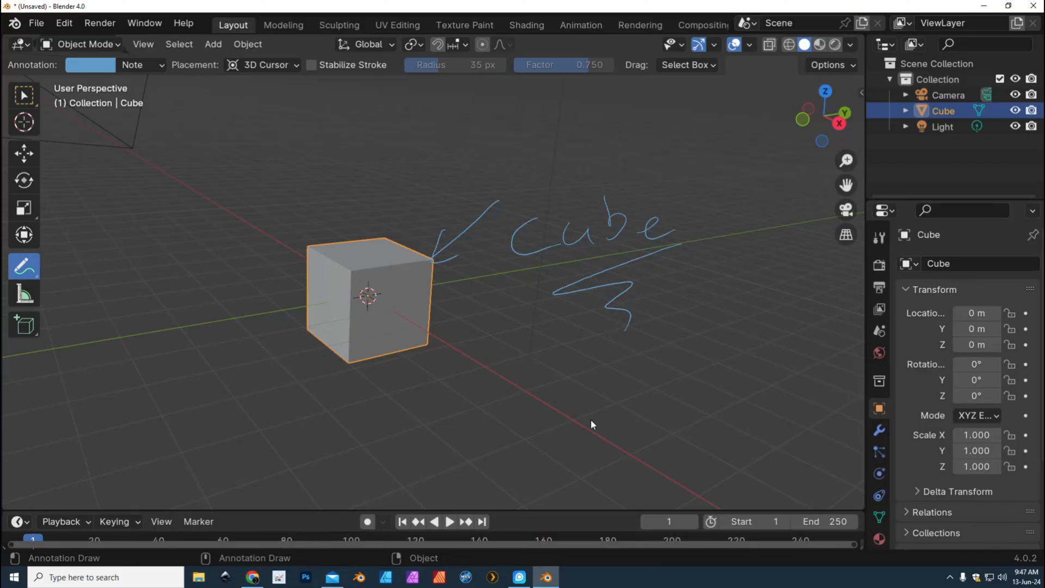
left_click_drag(217, 406, 261, 347)
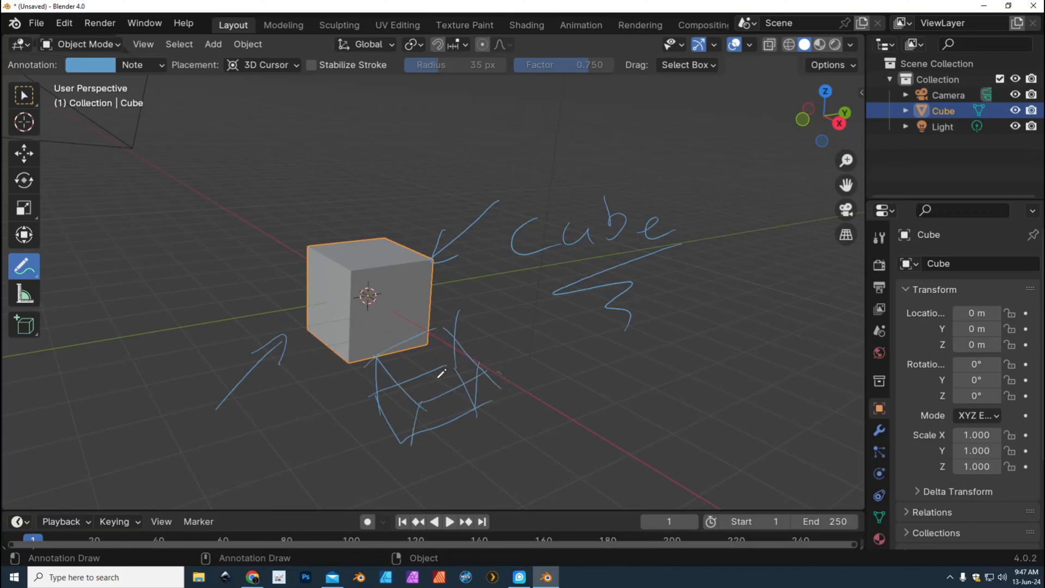
mouse_move(434, 385)
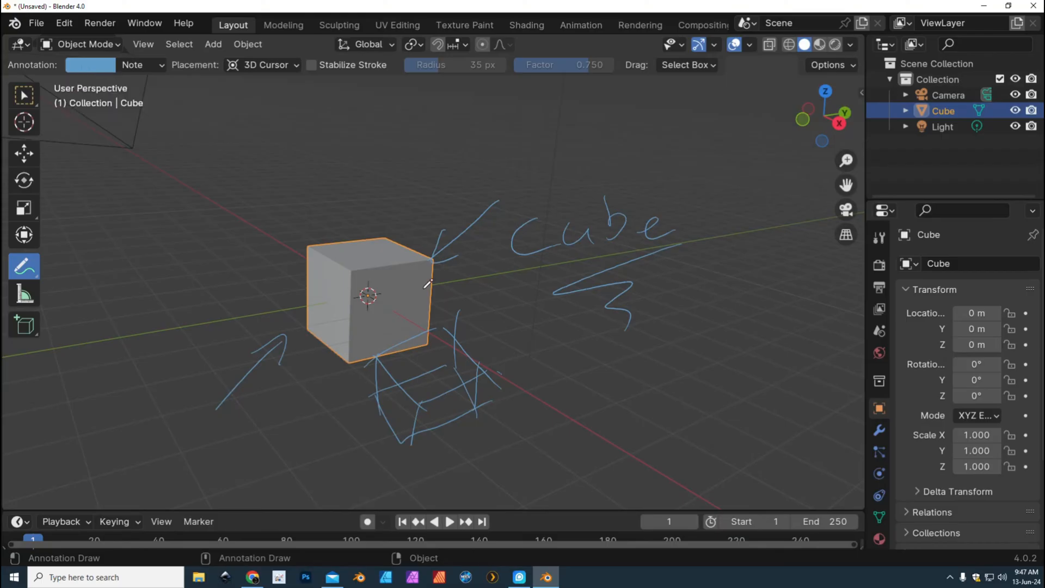
mouse_move(817, 290)
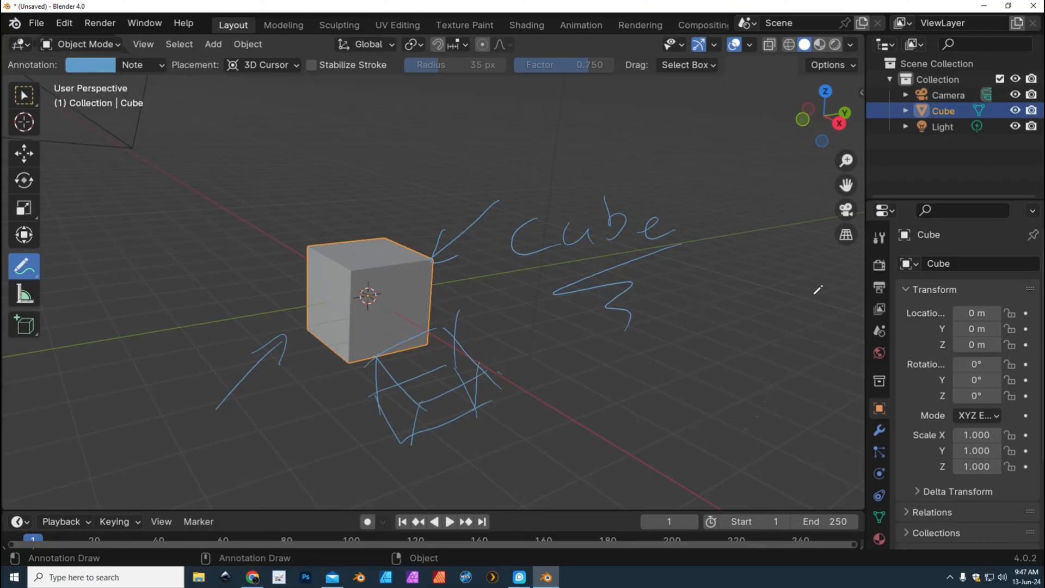
mouse_move(782, 442)
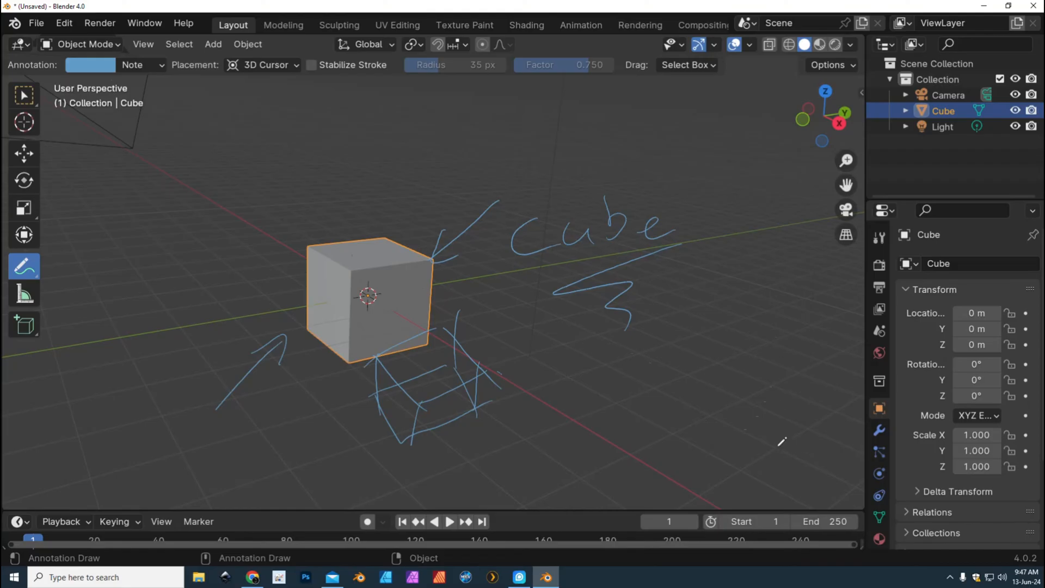
mouse_move(799, 400)
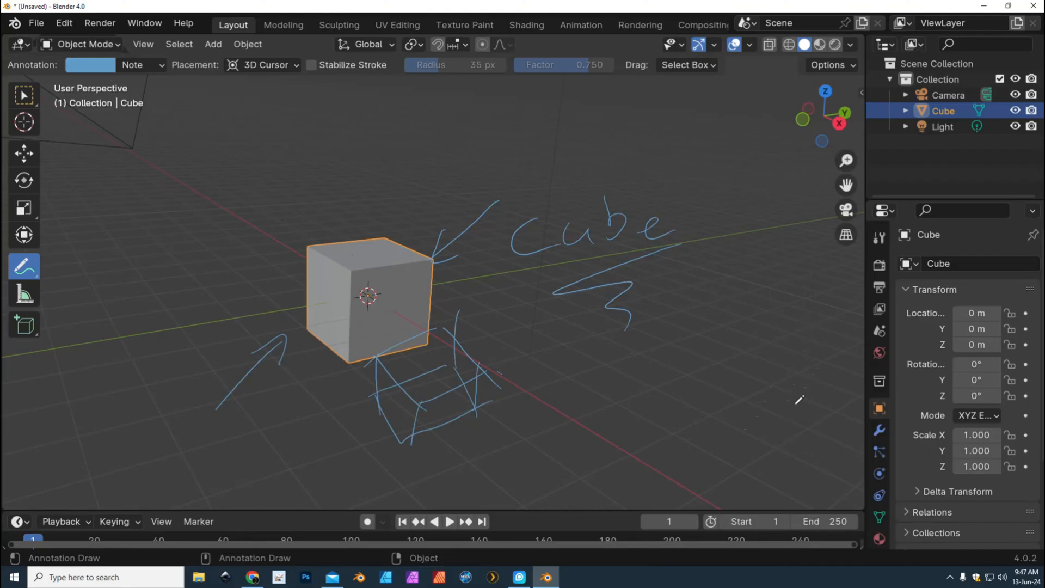
mouse_move(751, 360)
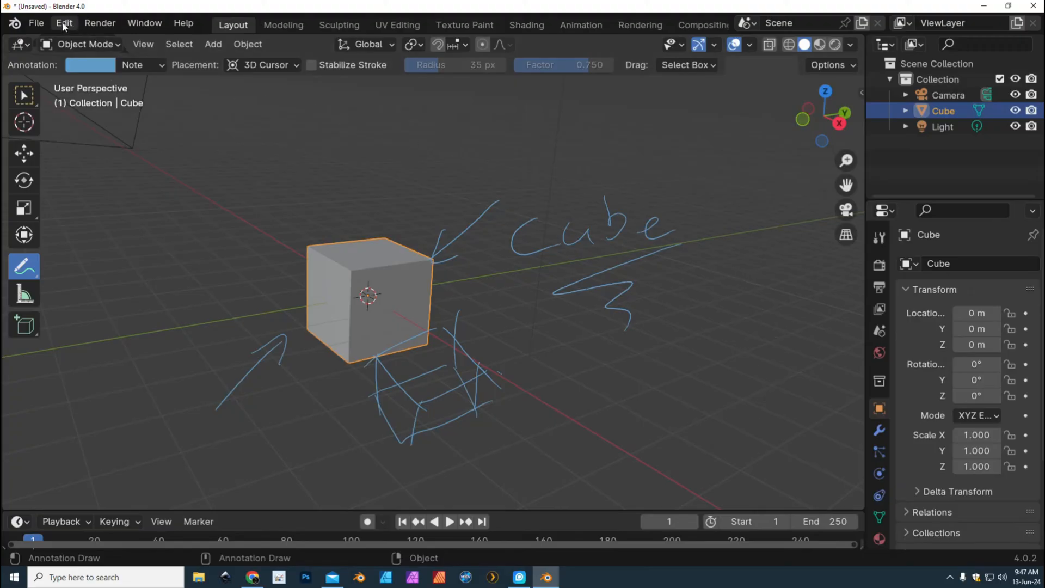
Change the Preferences keymap preset from Industry Compatible to Blender
left_click(63, 24)
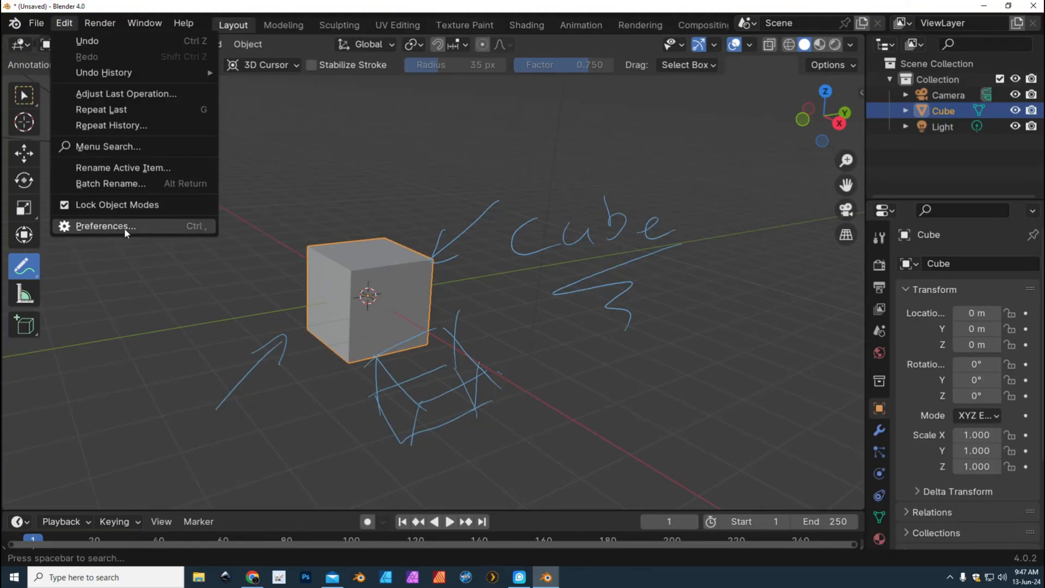
left_click(105, 226)
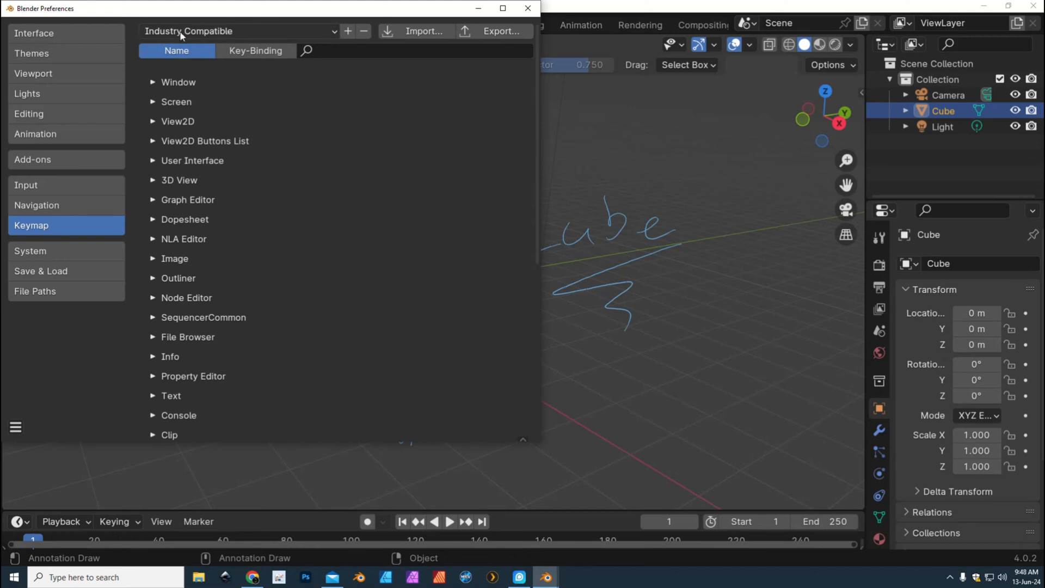
mouse_move(247, 37)
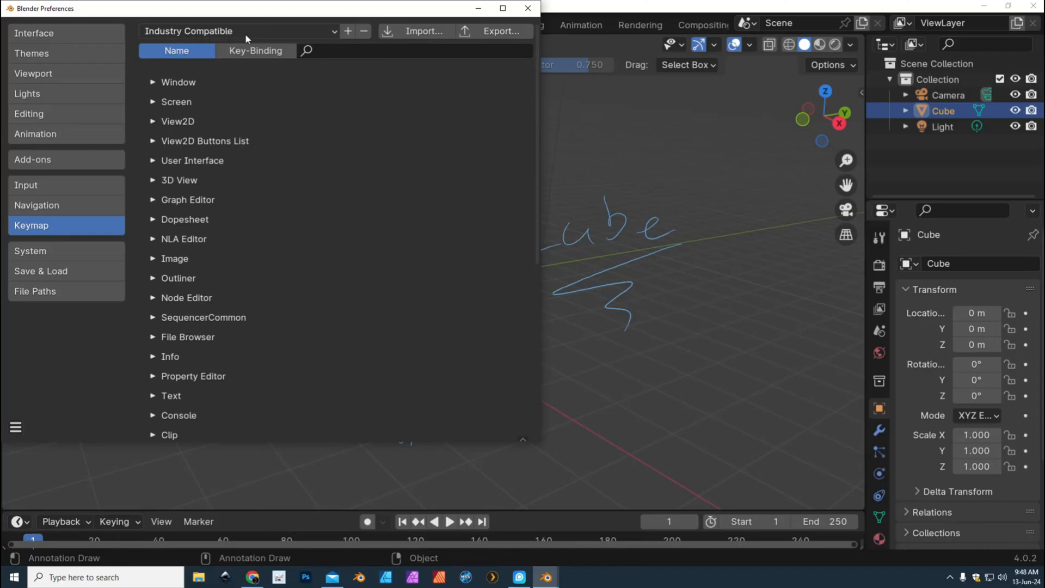
left_click(236, 31)
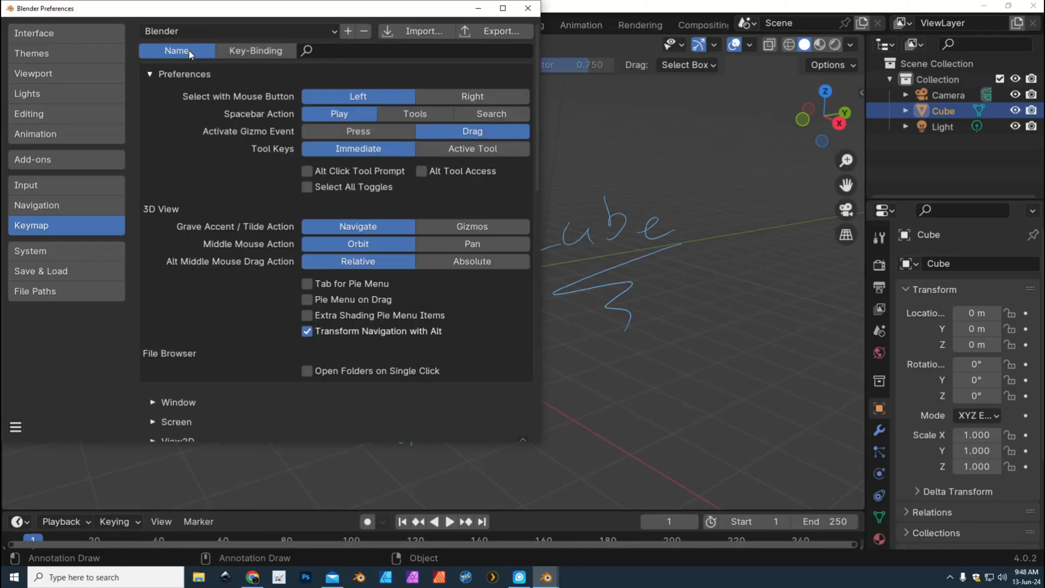
left_click(236, 31)
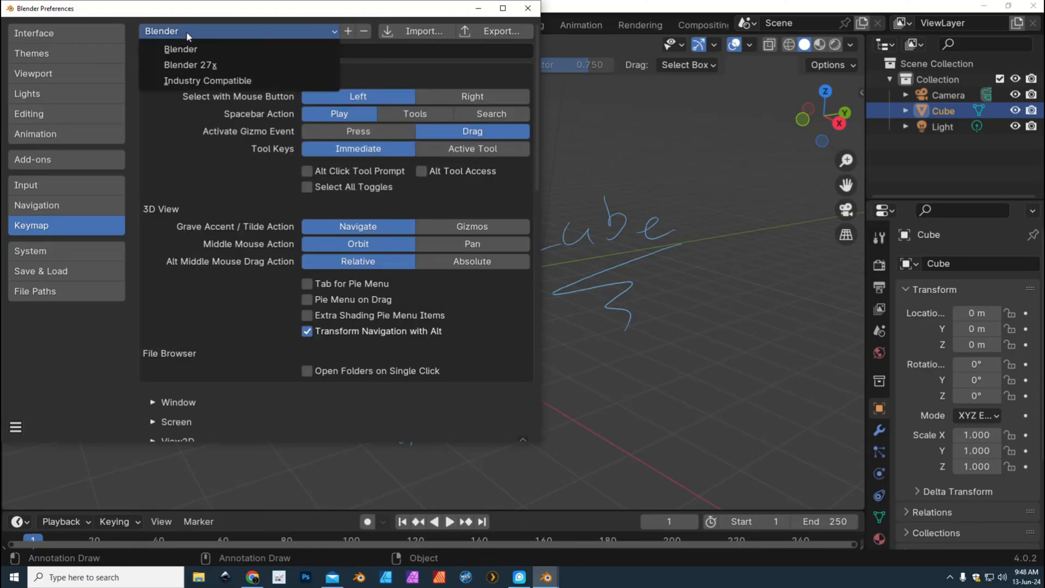
left_click(208, 81)
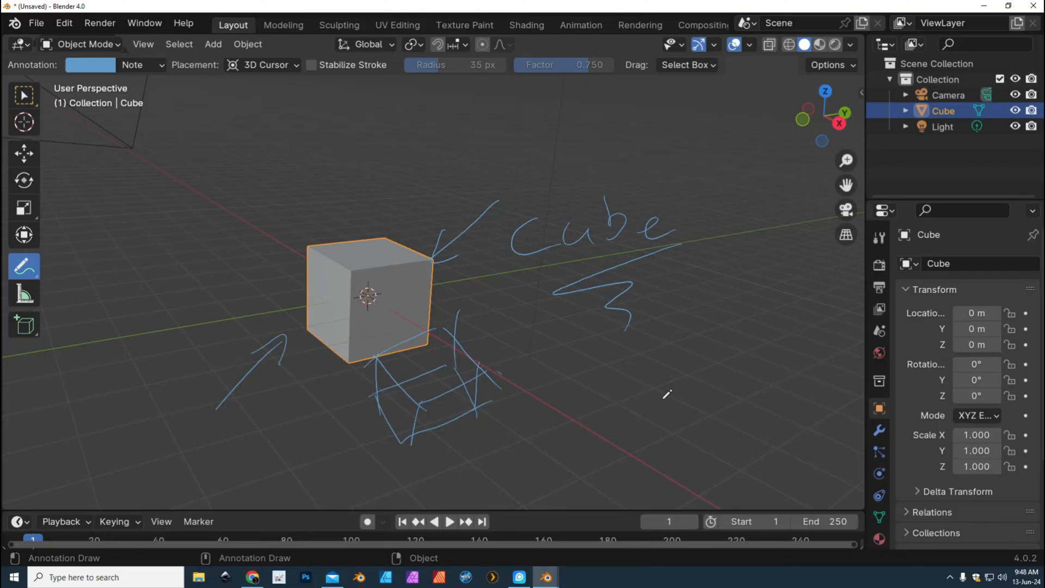
mouse_move(674, 418)
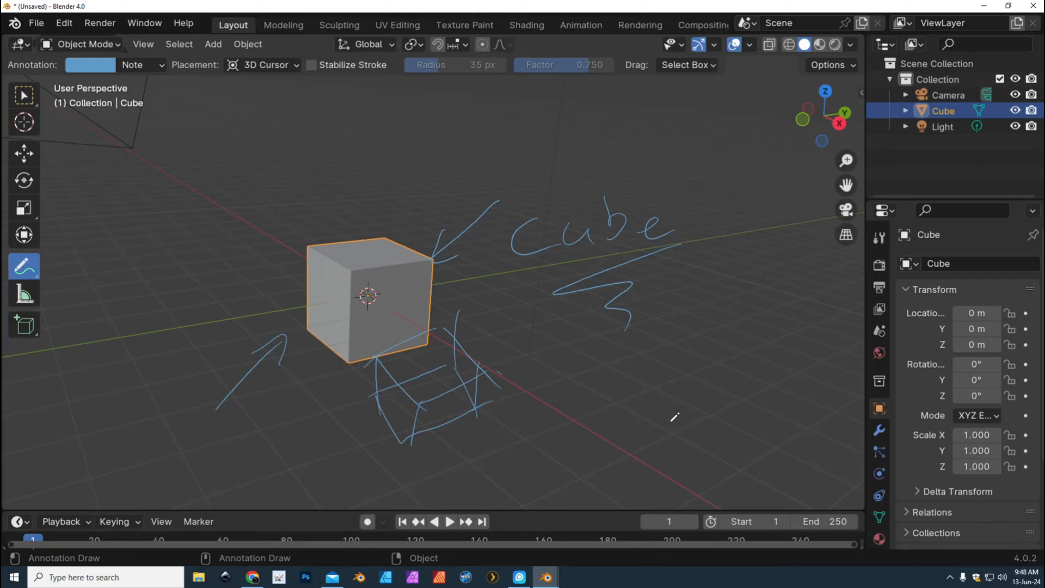
mouse_move(682, 386)
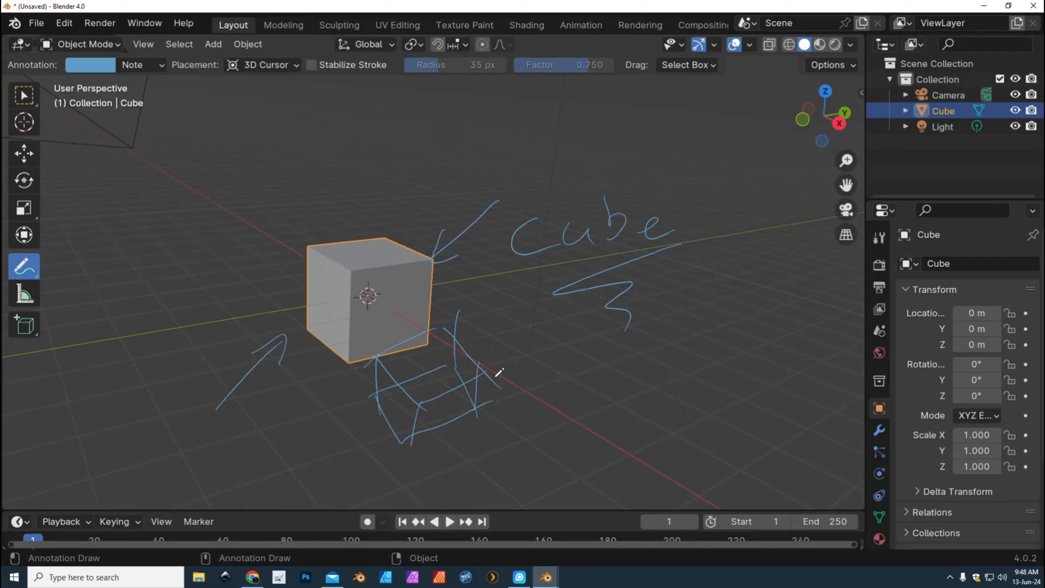
Show the viewport sidebar with the cube's location, rotation, scale and 2 m dimensions
key("Ctrl+]")
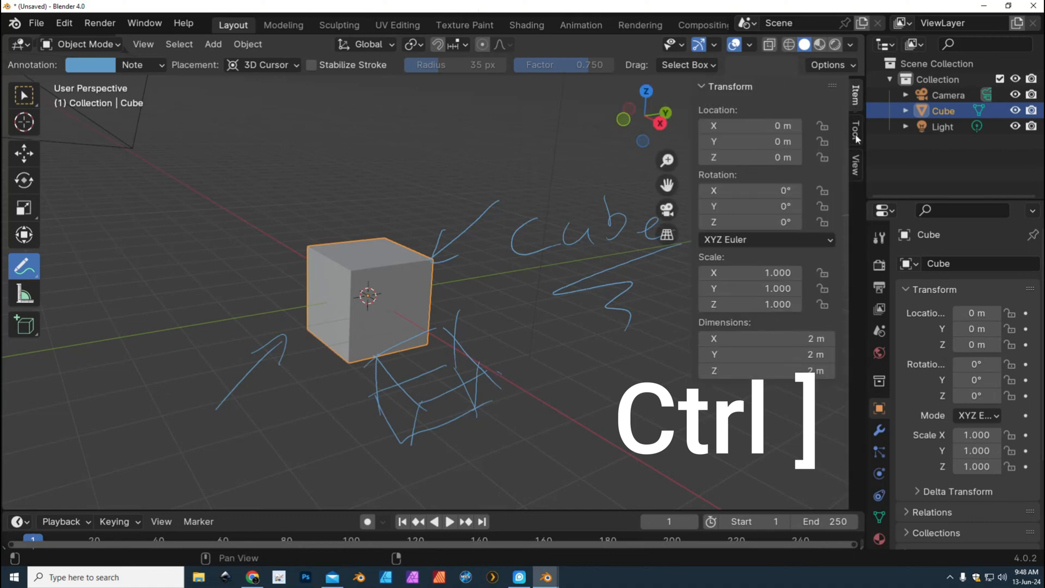
Recolor the cube's note annotations from blue to green in the annotation color wheel
left_click(855, 131)
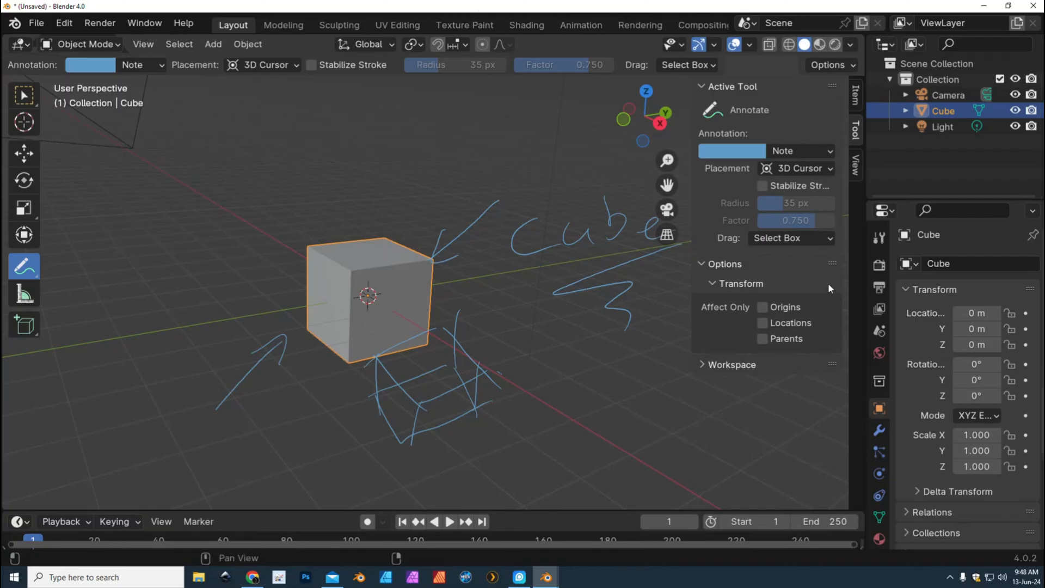
mouse_move(776, 259)
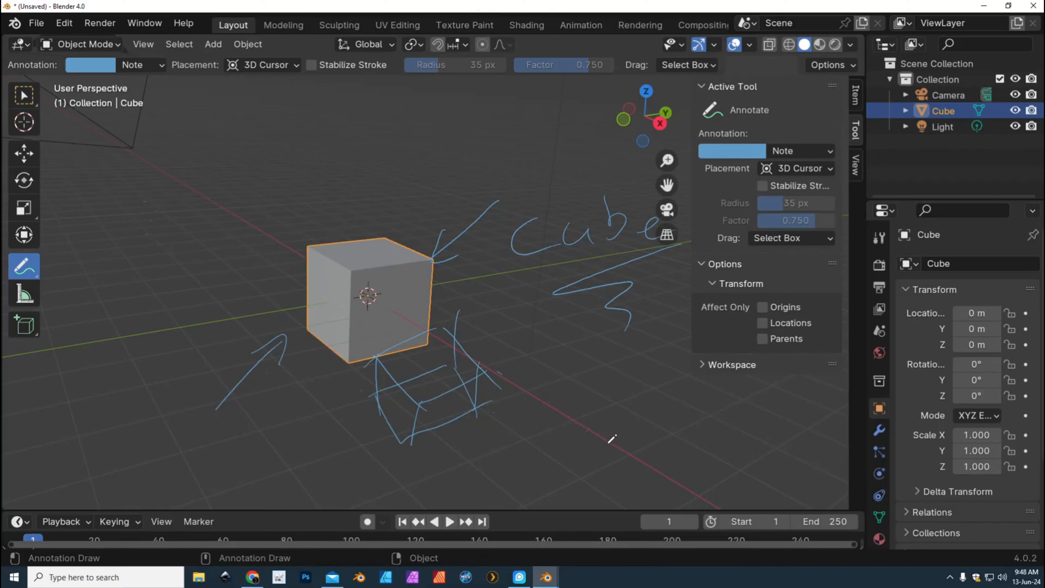
mouse_move(573, 446)
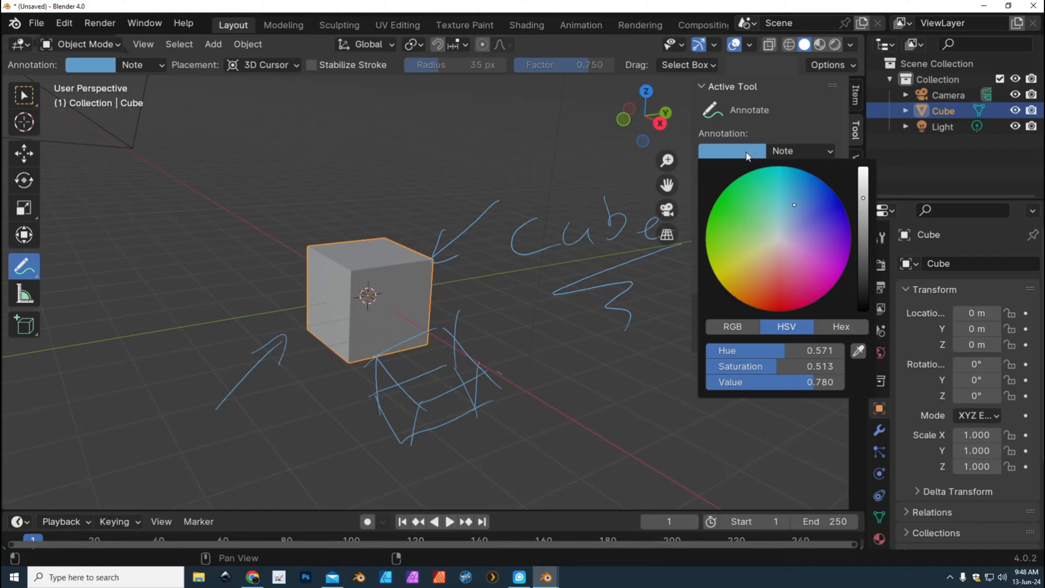
left_click(743, 275)
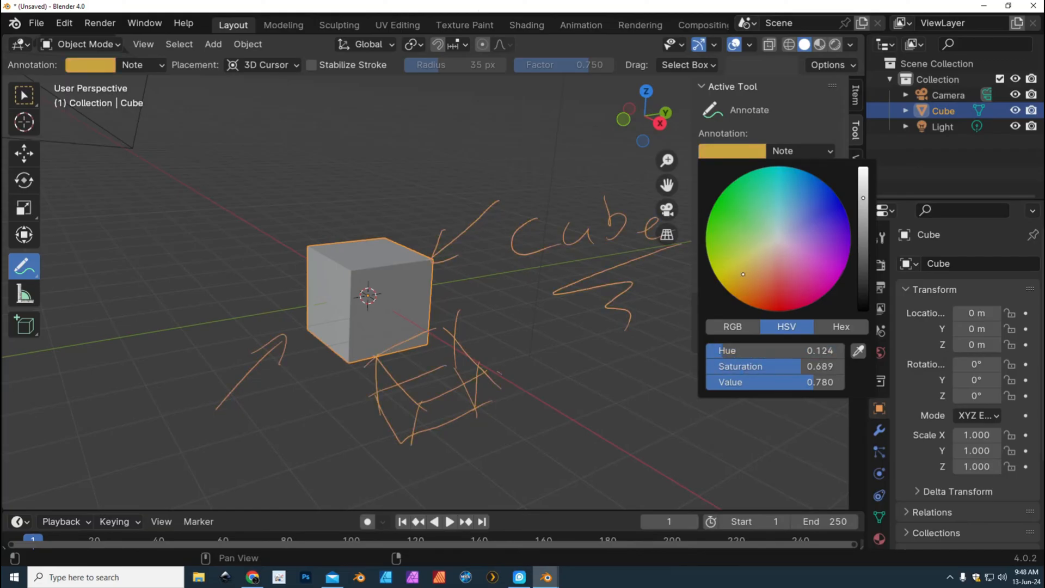
left_click(732, 220)
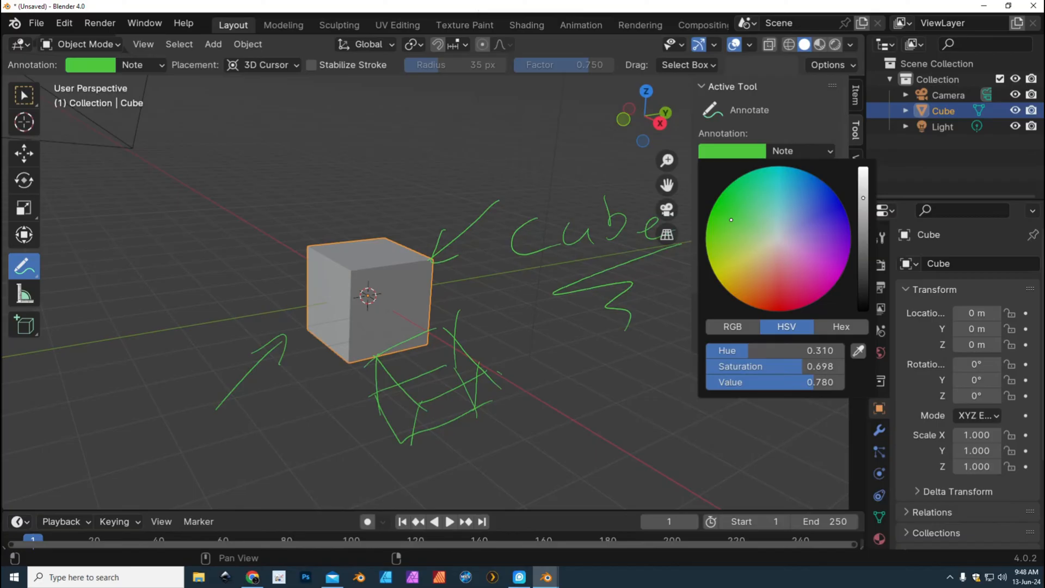
left_click(731, 209)
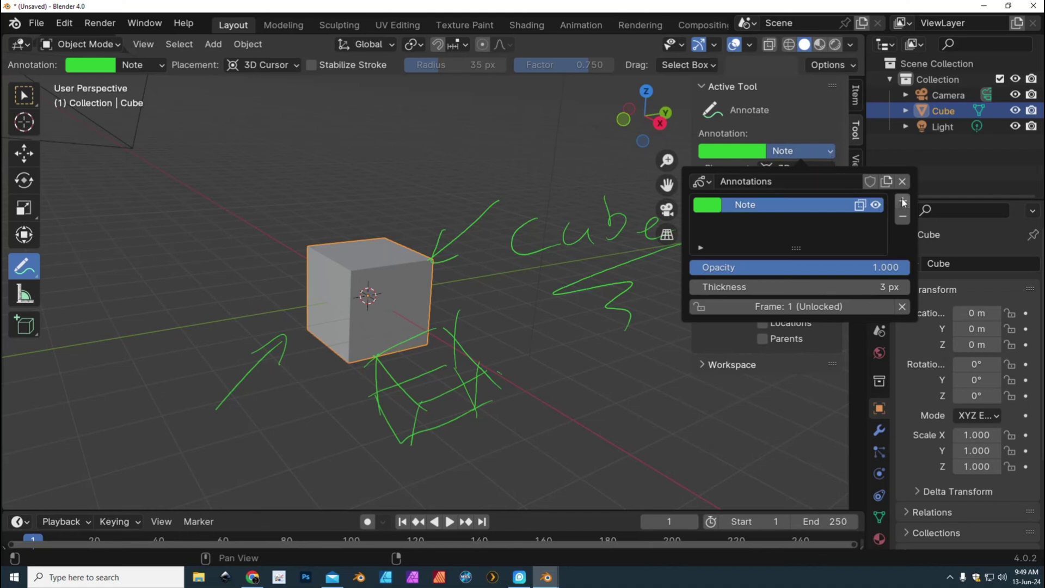
Add a red annotation layer Note.001 and write 'ok' with a tick above the cube
left_click(902, 200)
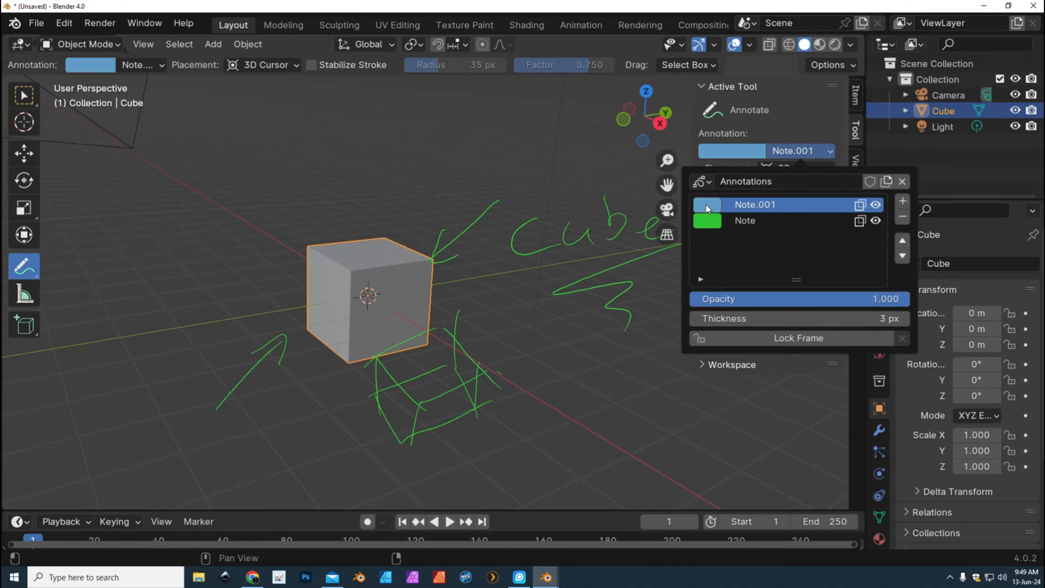
left_click(707, 204)
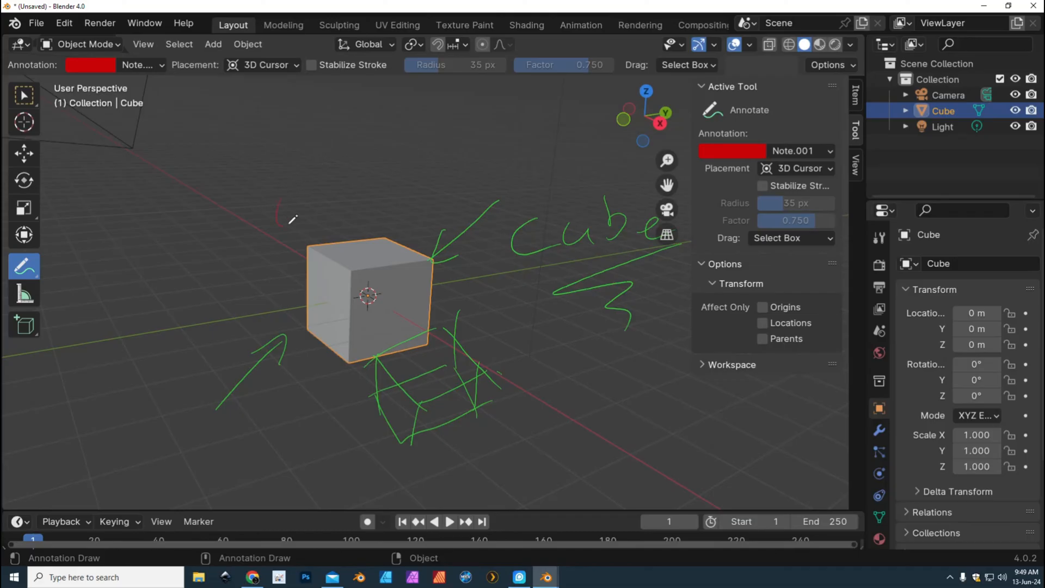
left_click_drag(280, 207, 374, 153)
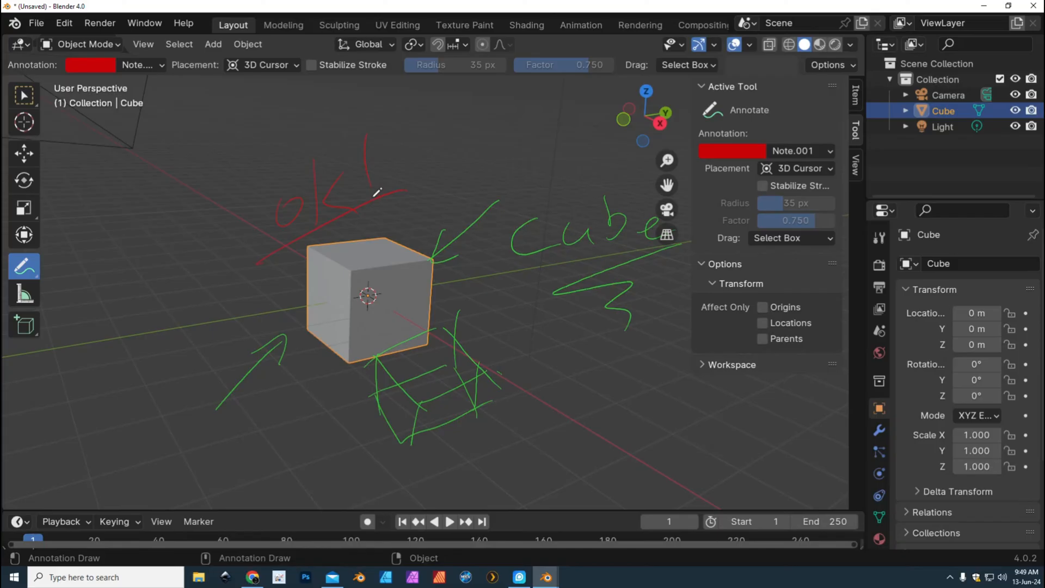
mouse_move(371, 213)
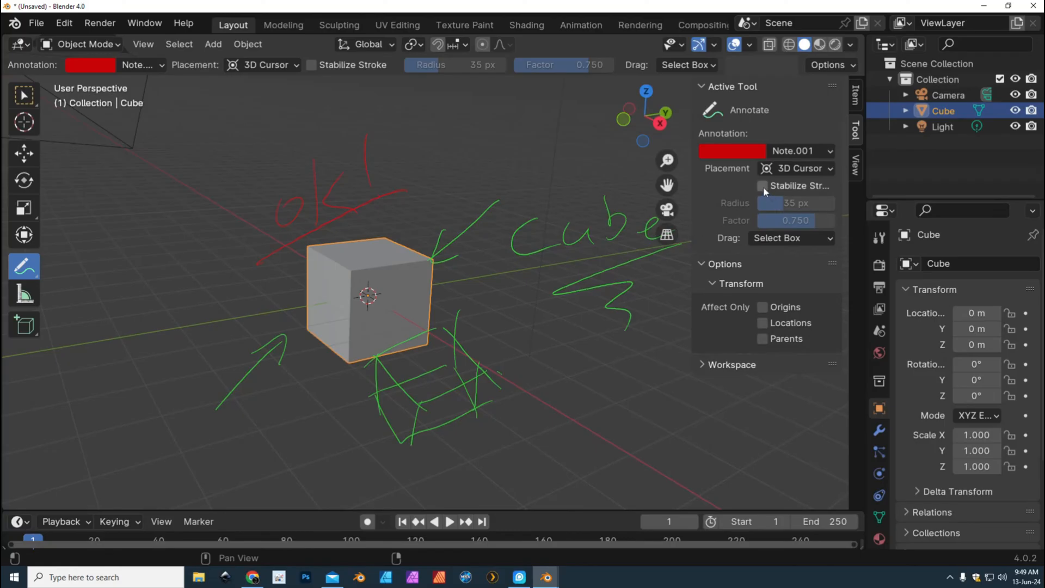
Draw large stabilized red loops around the cube, then disable Stabilize Stroke
left_click(762, 186)
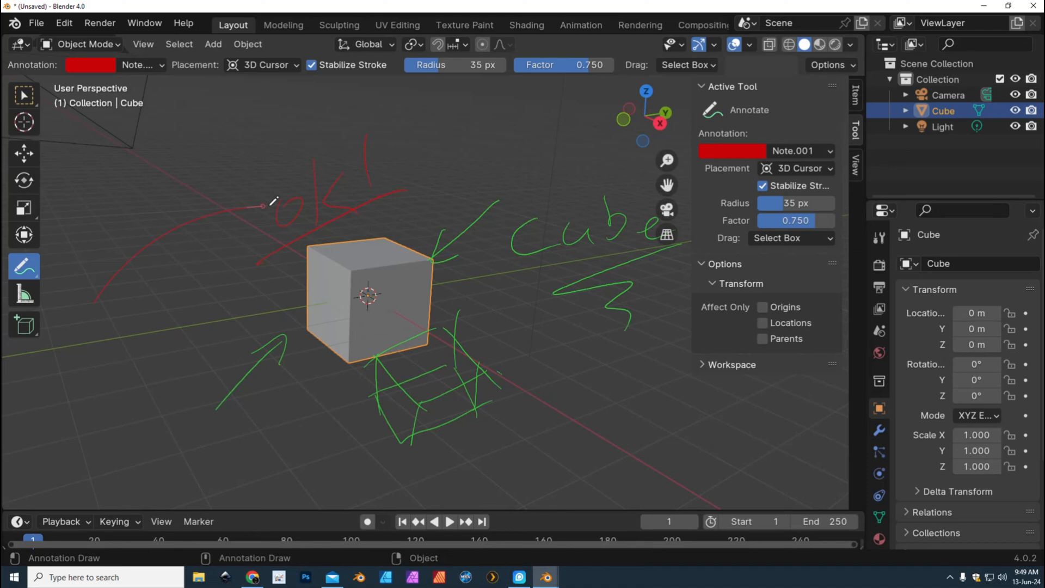
left_click_drag(253, 206, 600, 280)
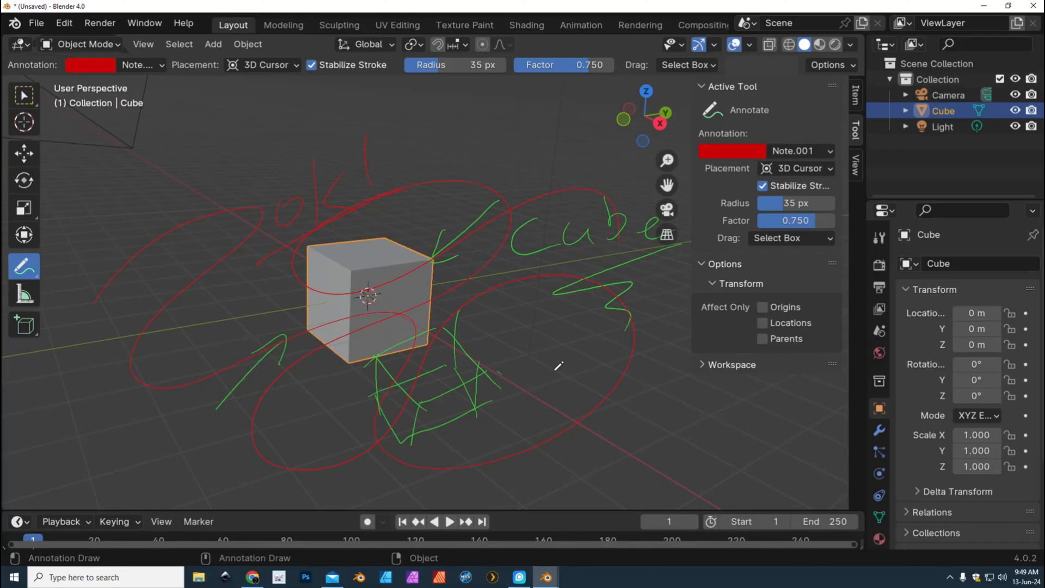
left_click(763, 186)
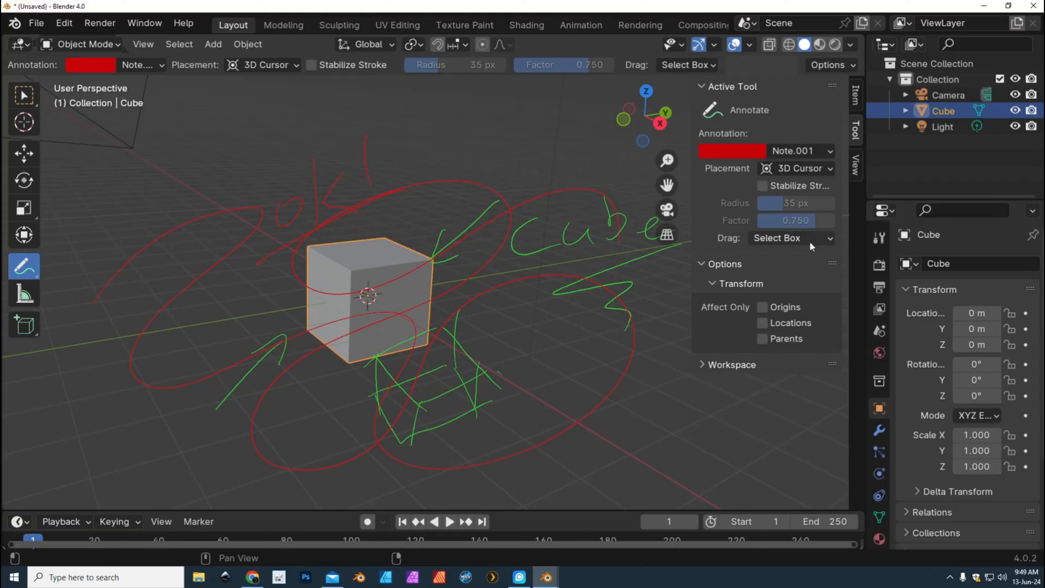
mouse_move(24, 266)
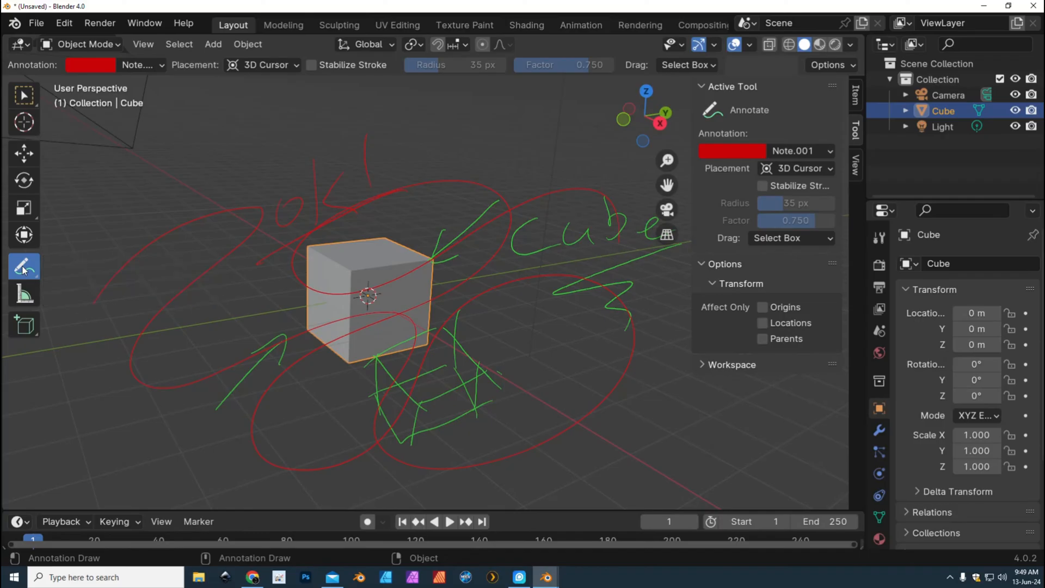
Draw a straight red line across the upper left with Annotate Line
left_click(23, 267)
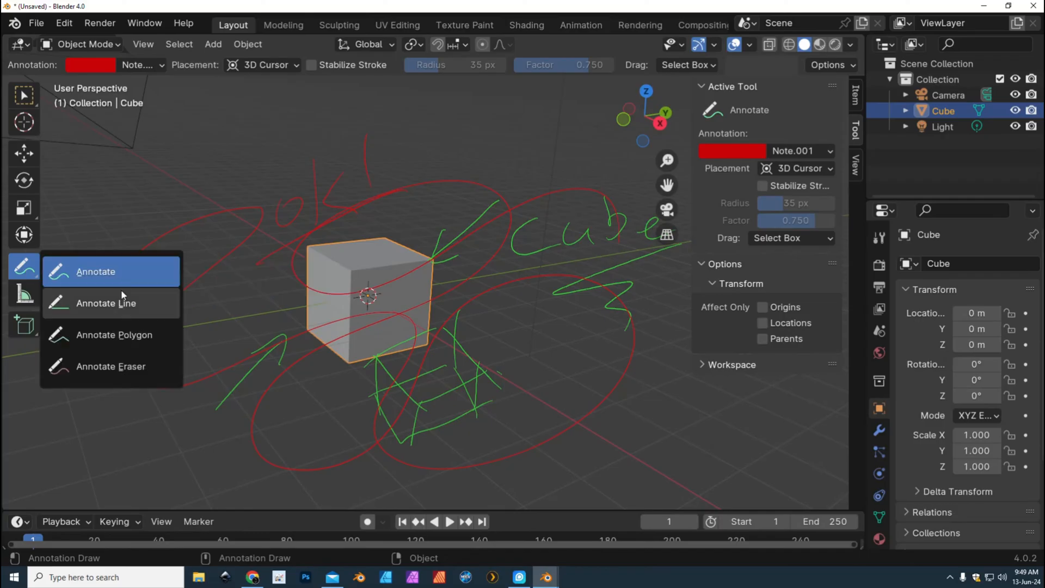
left_click(106, 303)
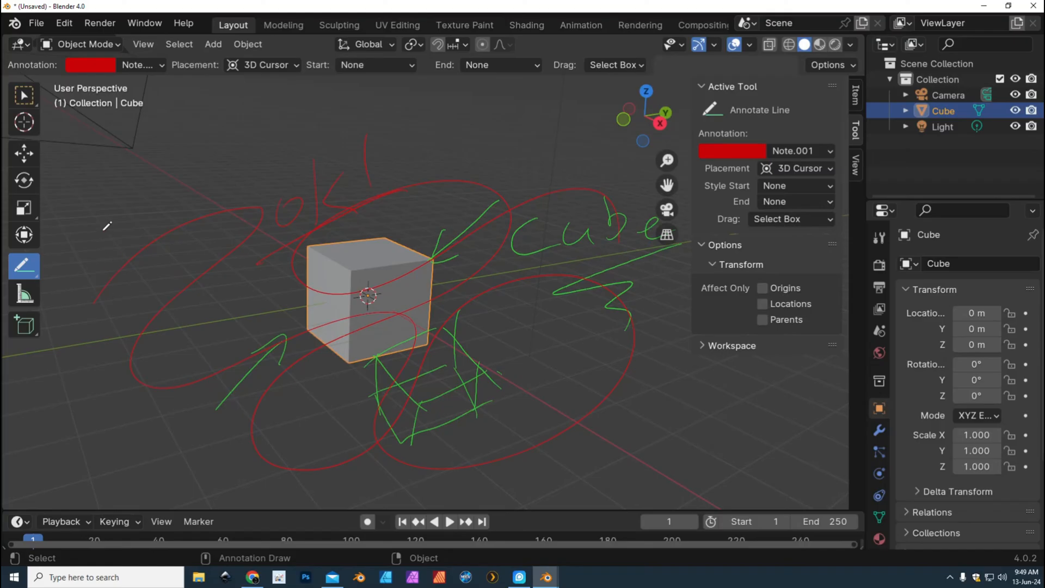
left_click_drag(103, 225, 273, 140)
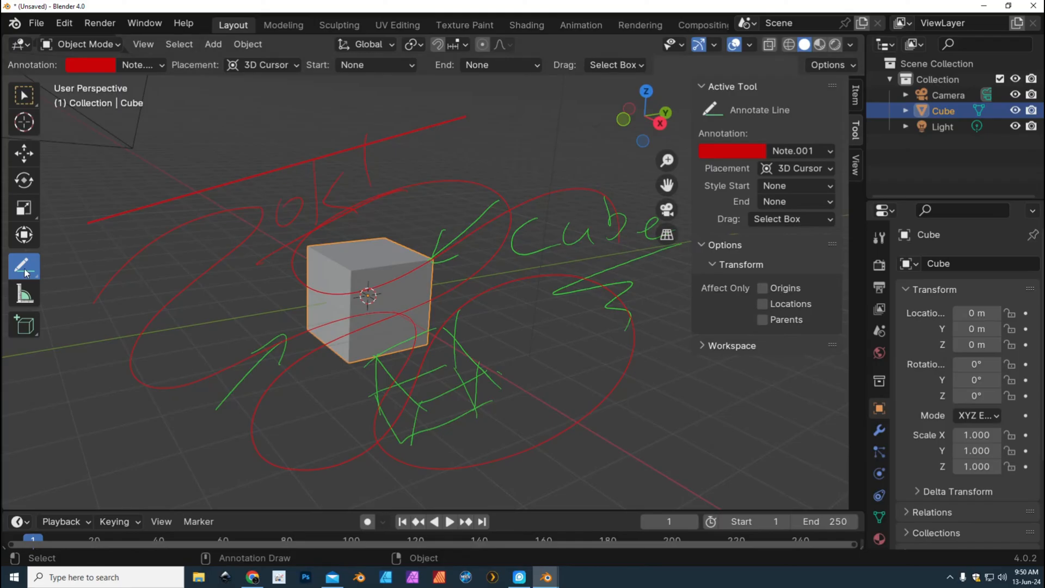
Place a red polygon outline in the lower left with Annotate Polygon
left_click(23, 266)
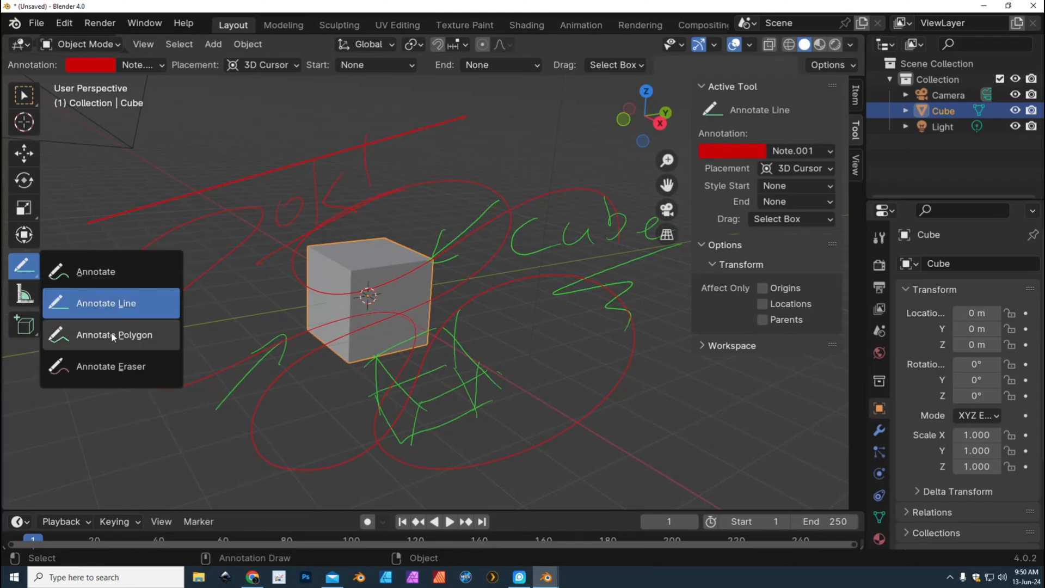
left_click(111, 335)
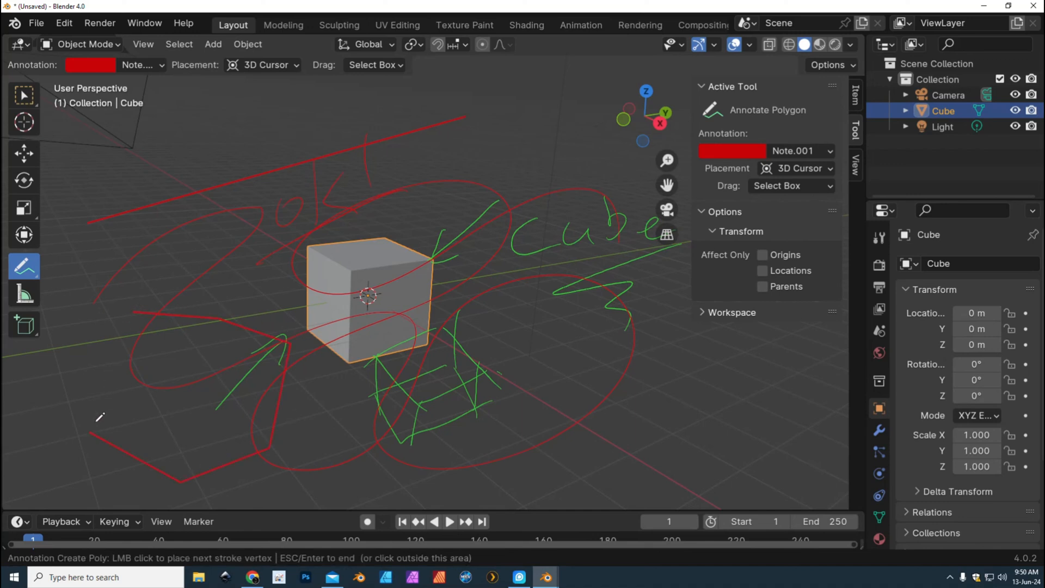
left_click(93, 434)
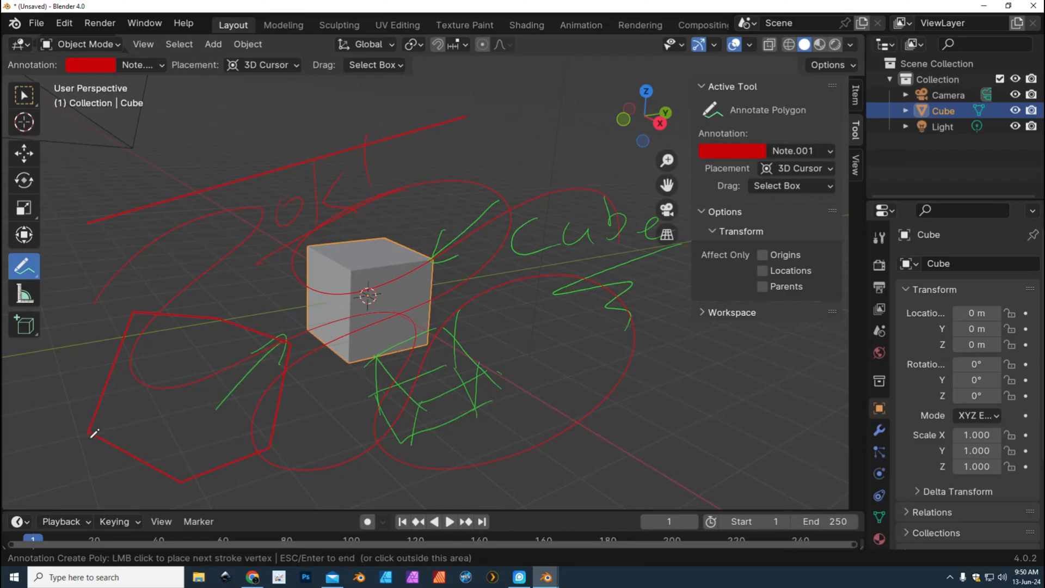
mouse_move(50, 268)
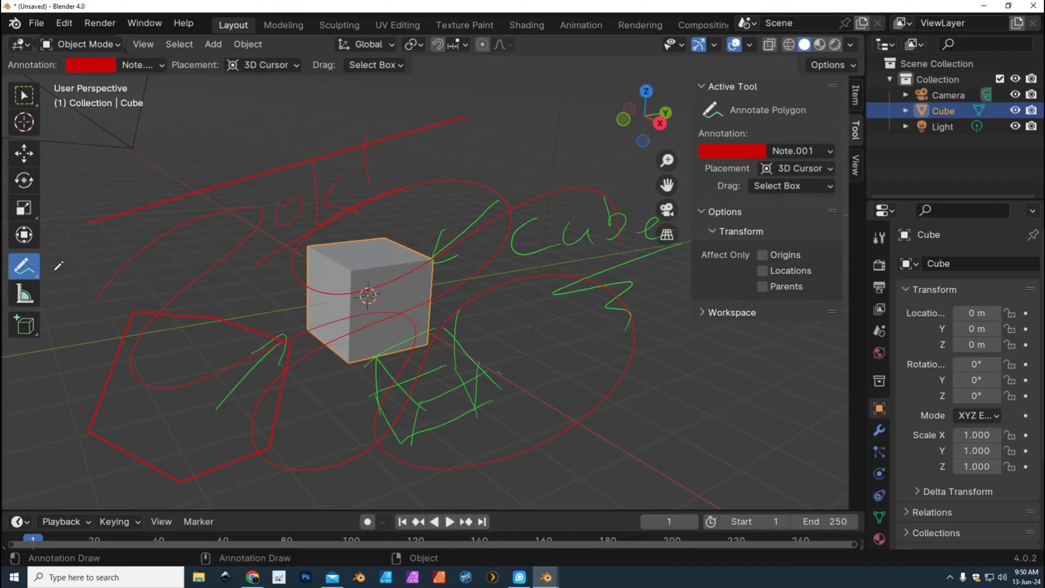
left_click(24, 265)
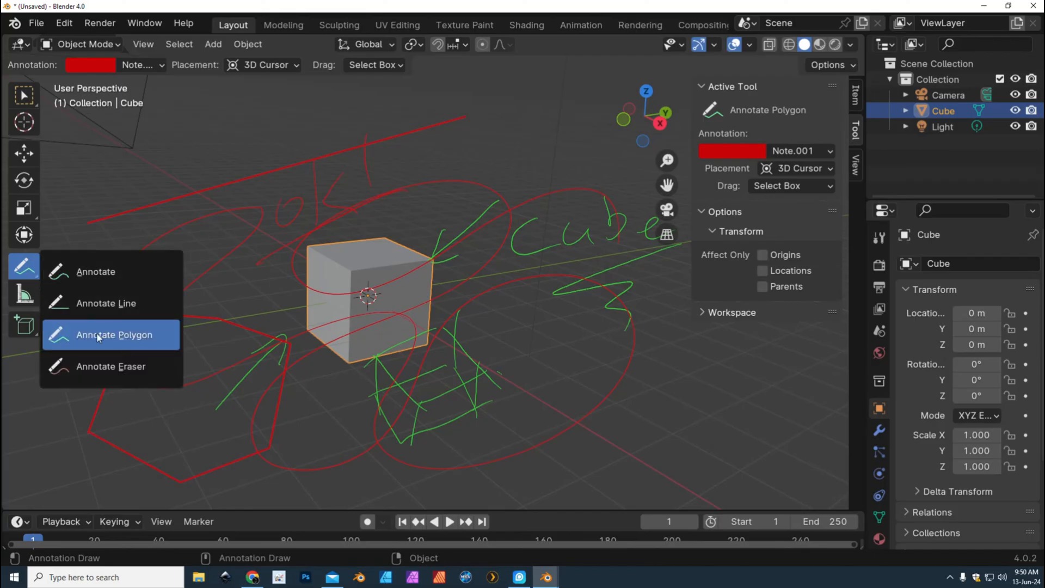
Erase the left-side red strokes, including much of the polygon and loops, with Annotate Eraser
left_click(111, 366)
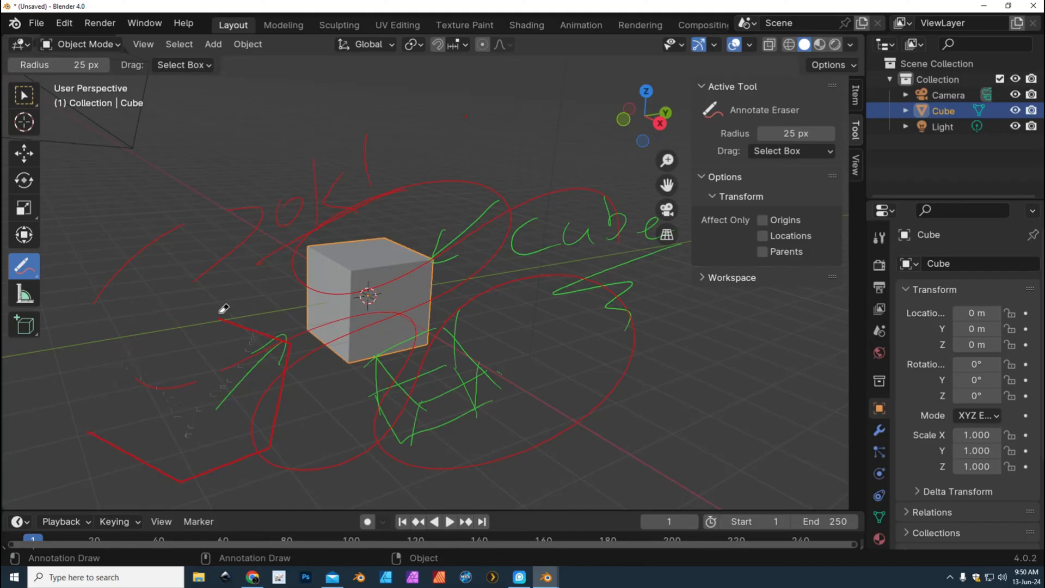
left_click_drag(223, 309, 277, 326)
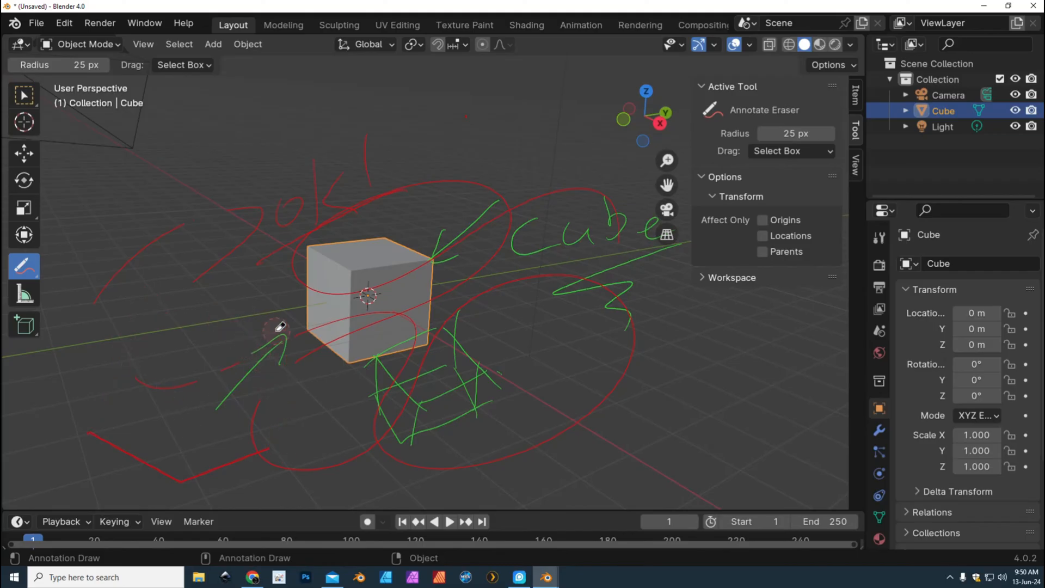
left_click_drag(279, 327, 136, 380)
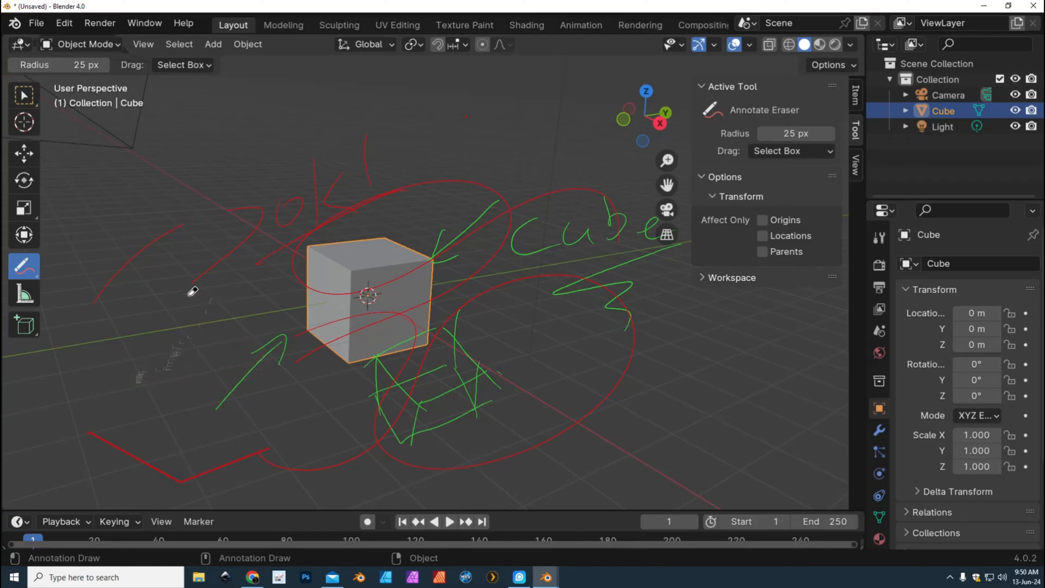
mouse_move(180, 293)
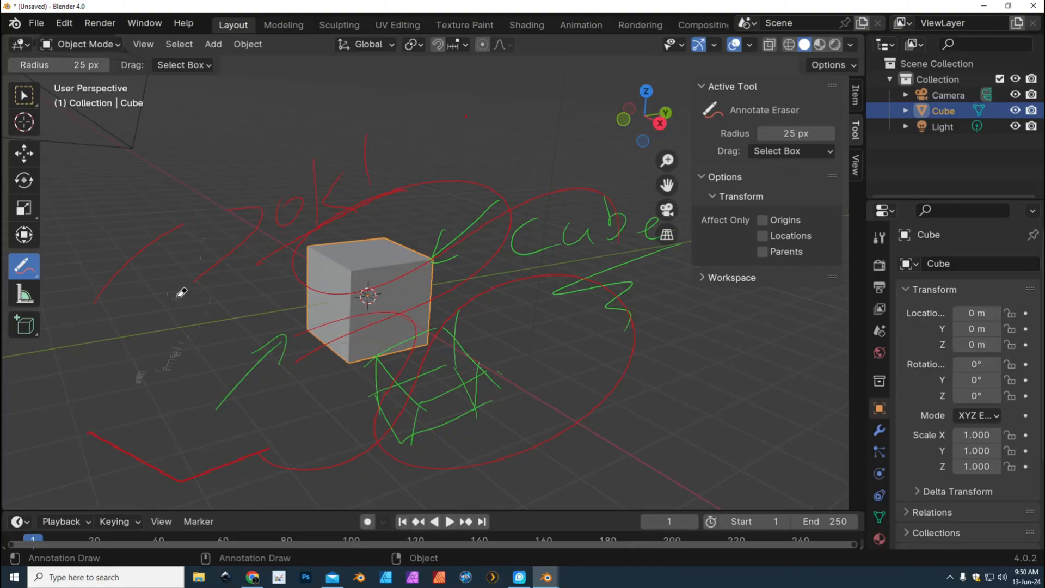